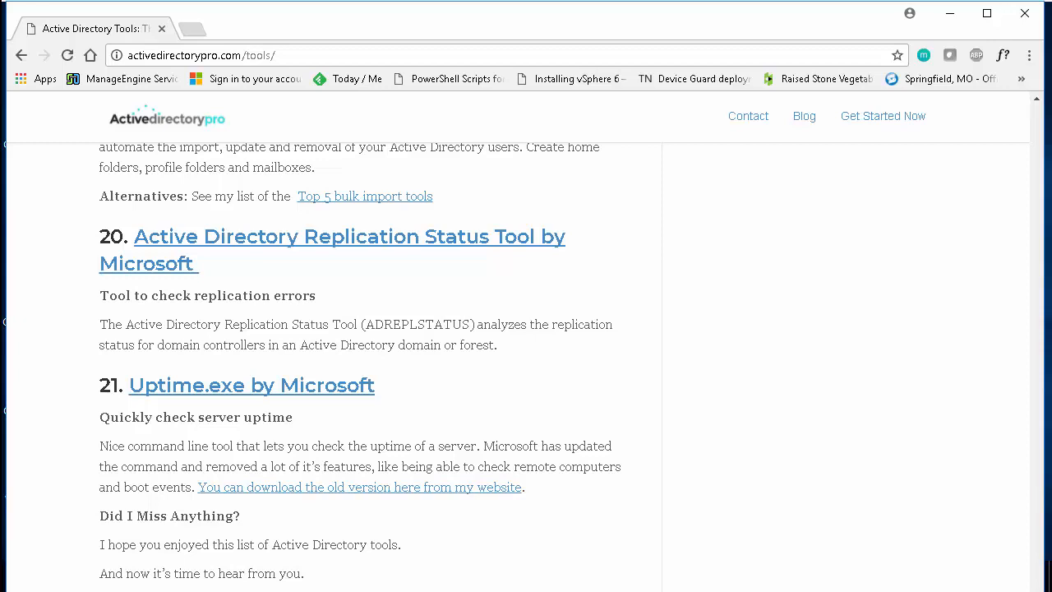
{"action": "mouse_move", "coordinate": [201, 409]}
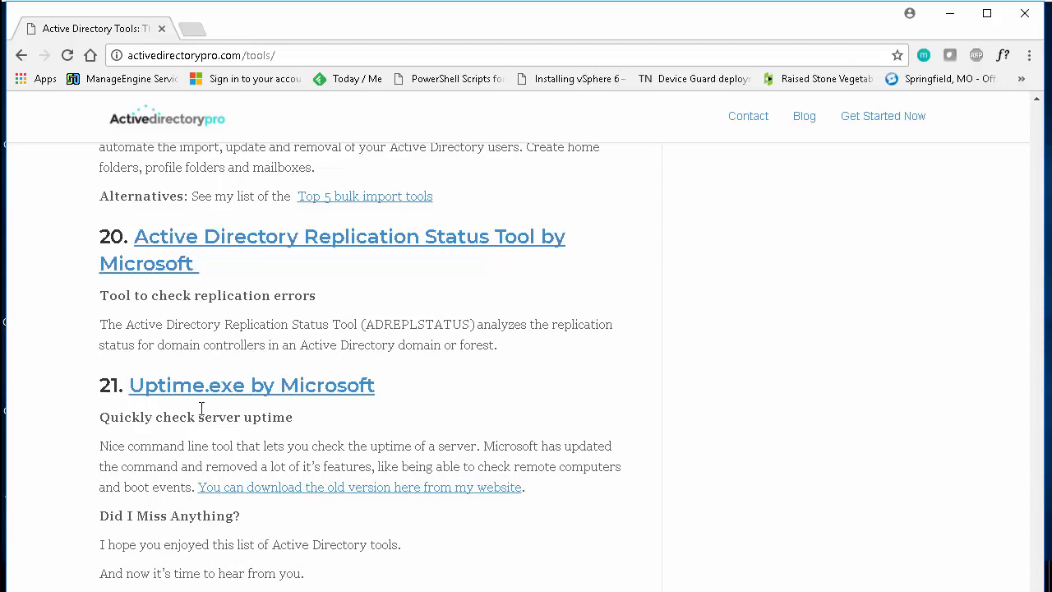
{"action": "mouse_move", "coordinate": [170, 392]}
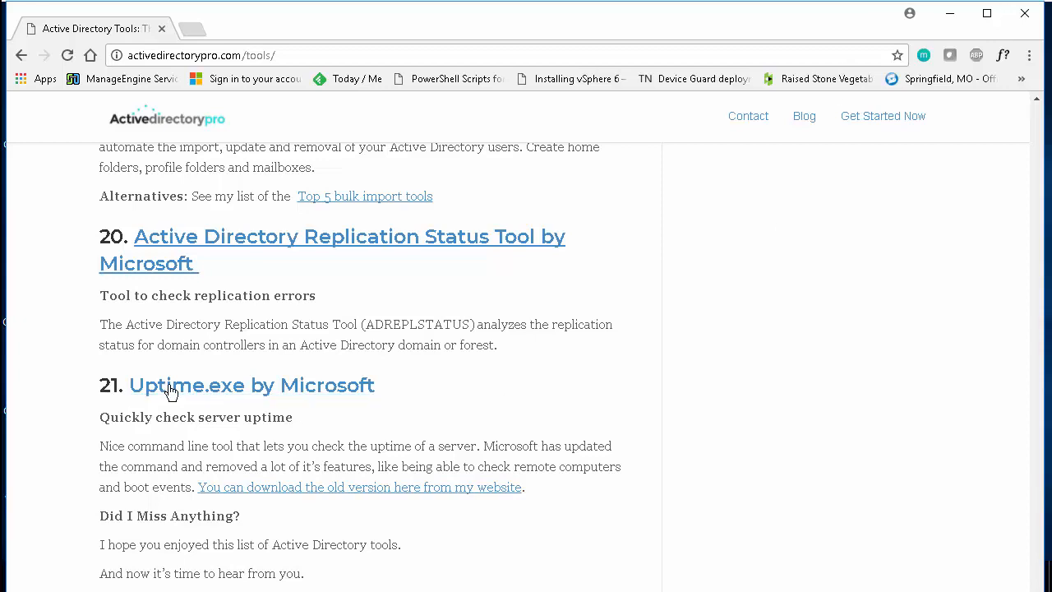
{"action": "mouse_move", "coordinate": [375, 402]}
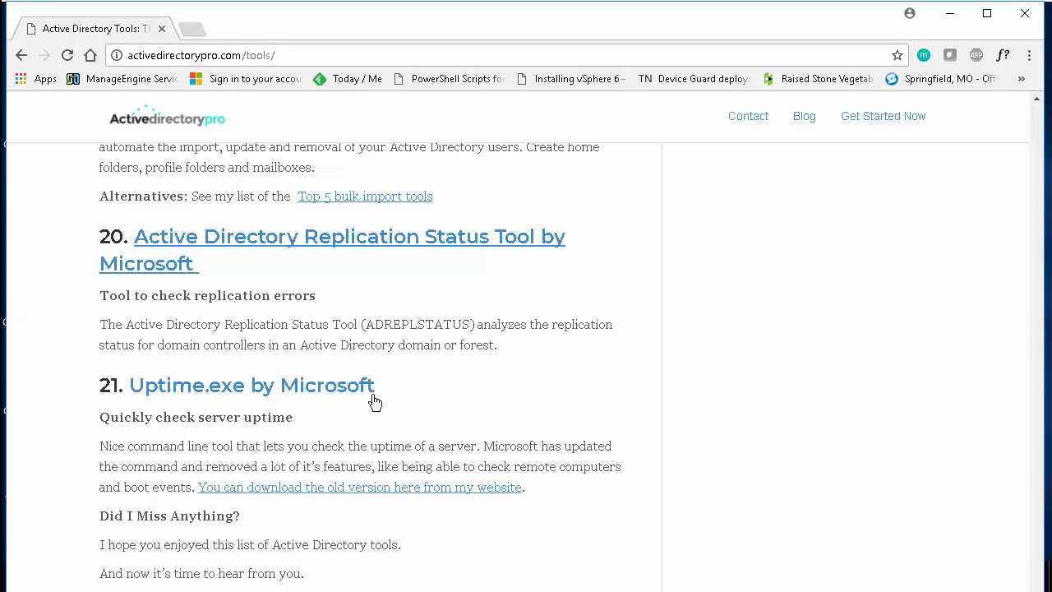
{"action": "mouse_move", "coordinate": [487, 403]}
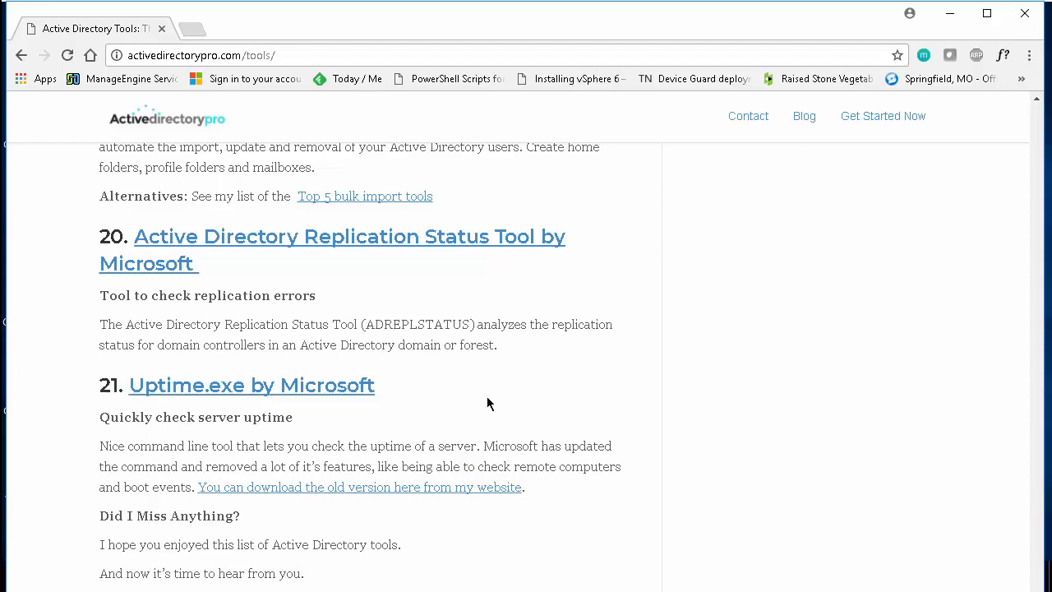
{"action": "mouse_move", "coordinate": [428, 411]}
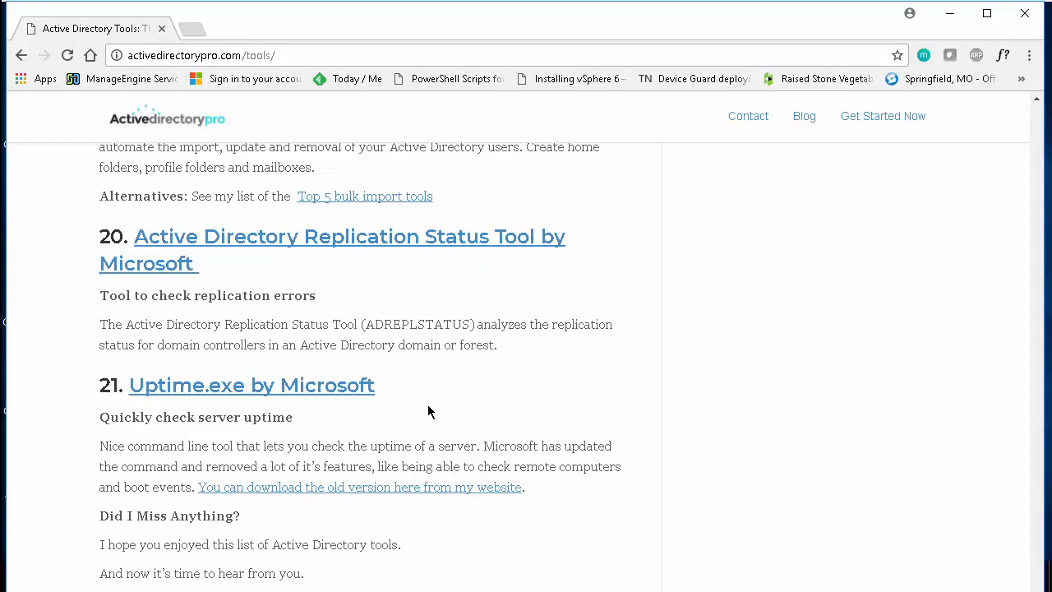
{"action": "mouse_move", "coordinate": [294, 496]}
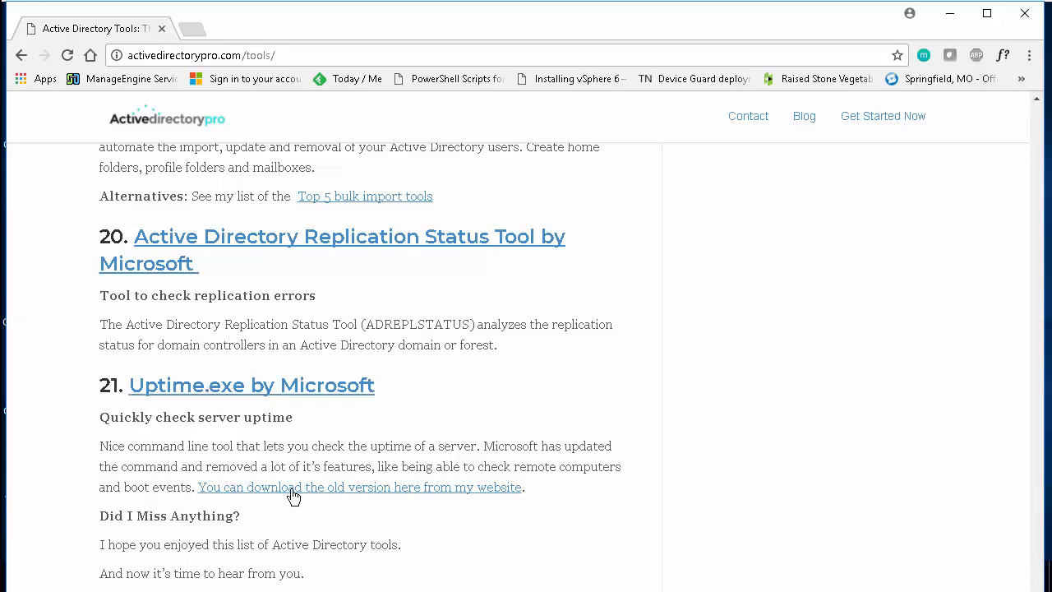
{"action": "mouse_move", "coordinate": [318, 497]}
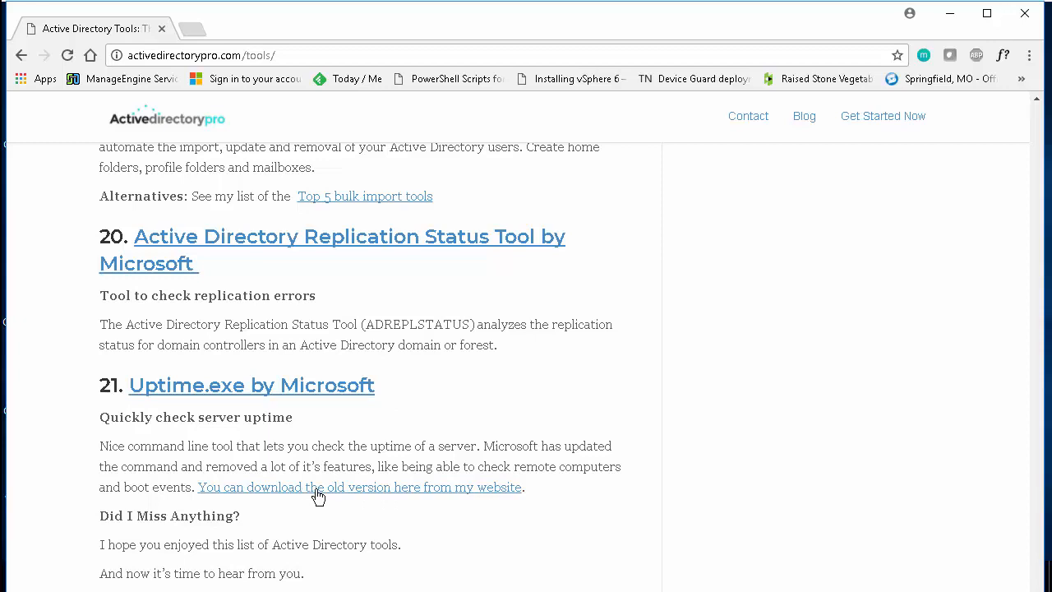
{"action": "mouse_move", "coordinate": [216, 386]}
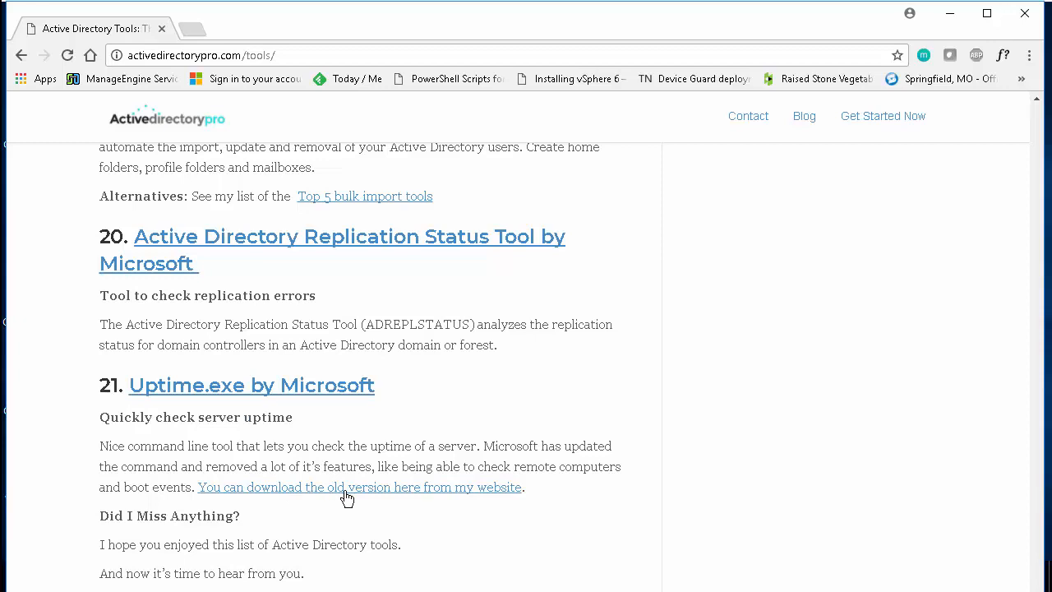
{"action": "mouse_move", "coordinate": [281, 497]}
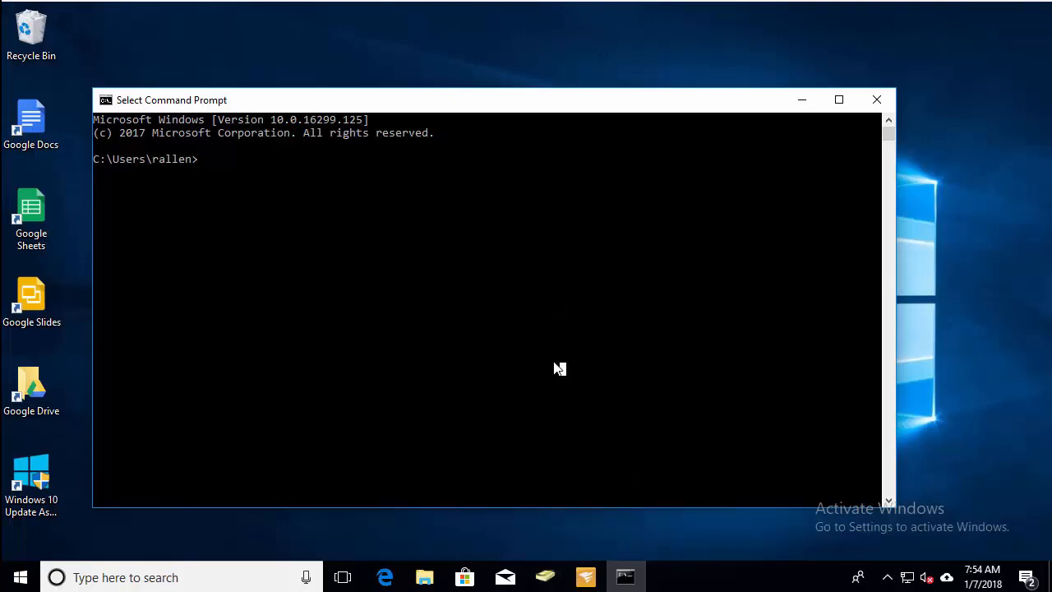
- Confirm uptime.exe is in C:\Windows\System32, then return to Command Prompt
{"action": "left_click", "coordinate": [424, 577]}
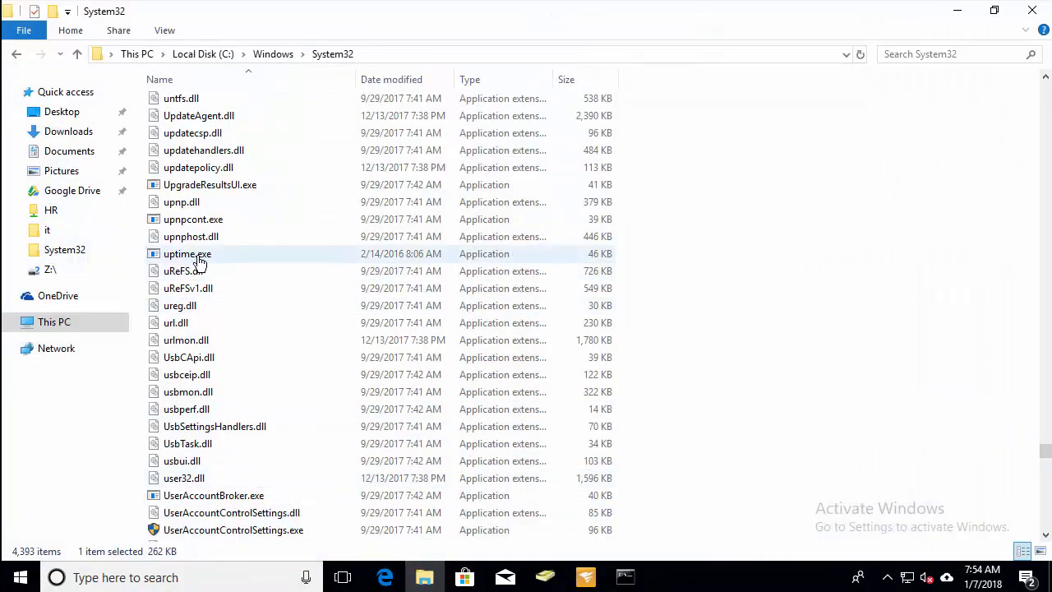
{"action": "mouse_move", "coordinate": [188, 253]}
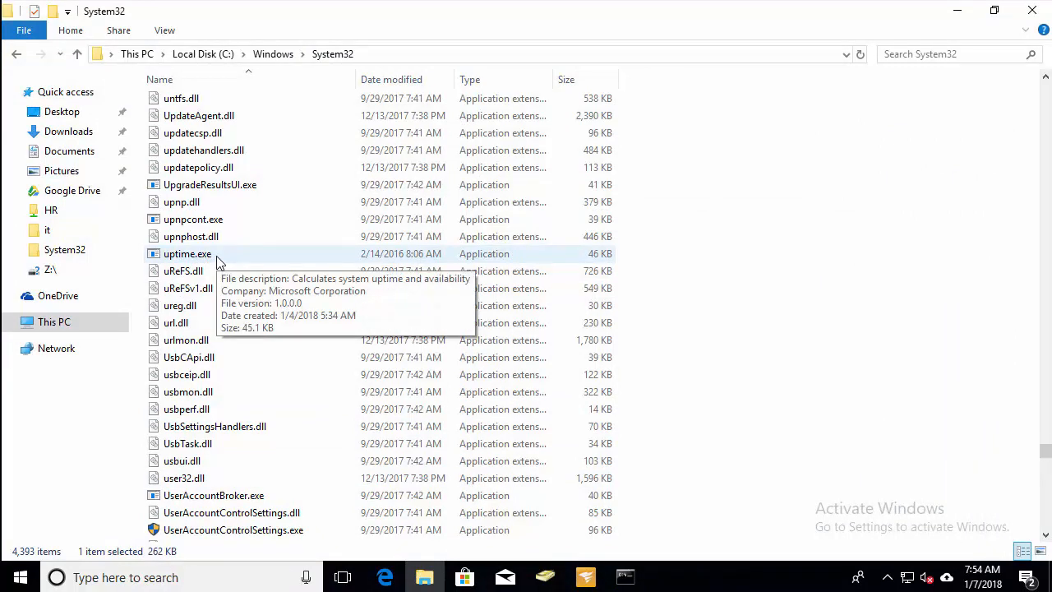
{"action": "mouse_move", "coordinate": [352, 59]}
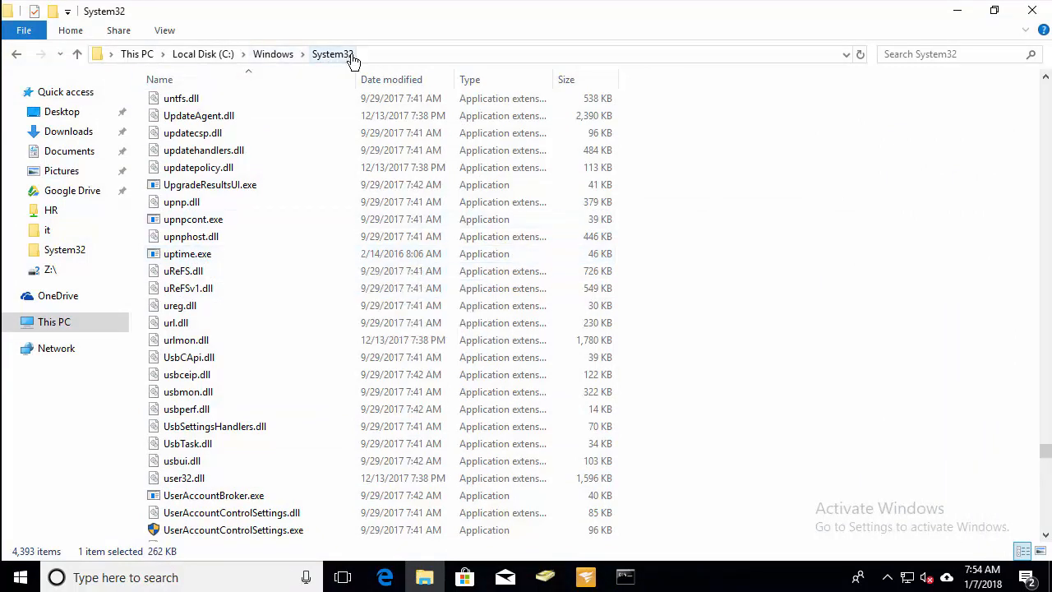
{"action": "mouse_move", "coordinate": [188, 253]}
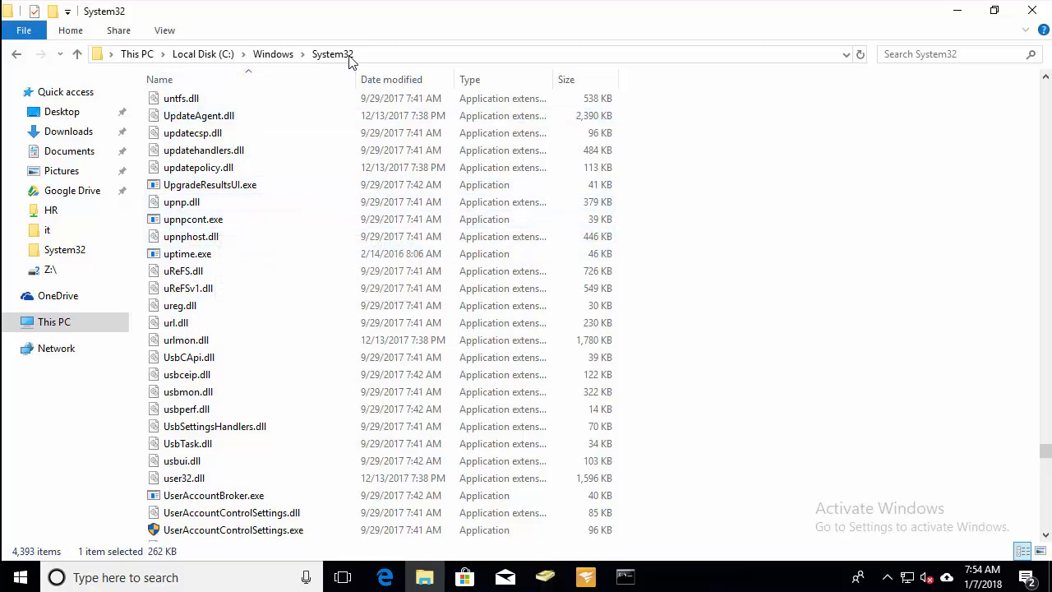
{"action": "mouse_move", "coordinate": [653, 563]}
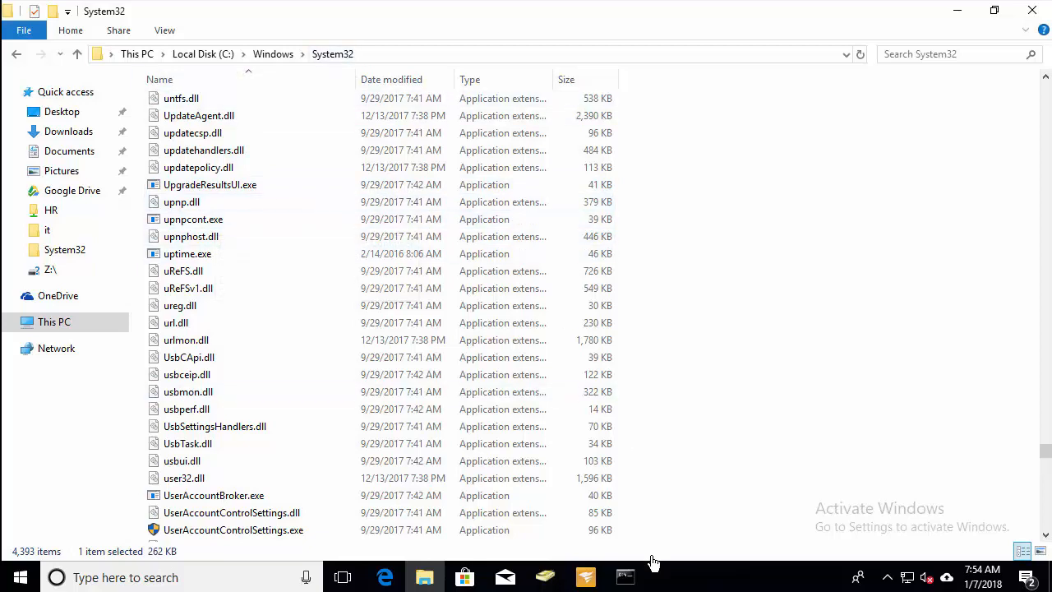
{"action": "left_click", "coordinate": [625, 576]}
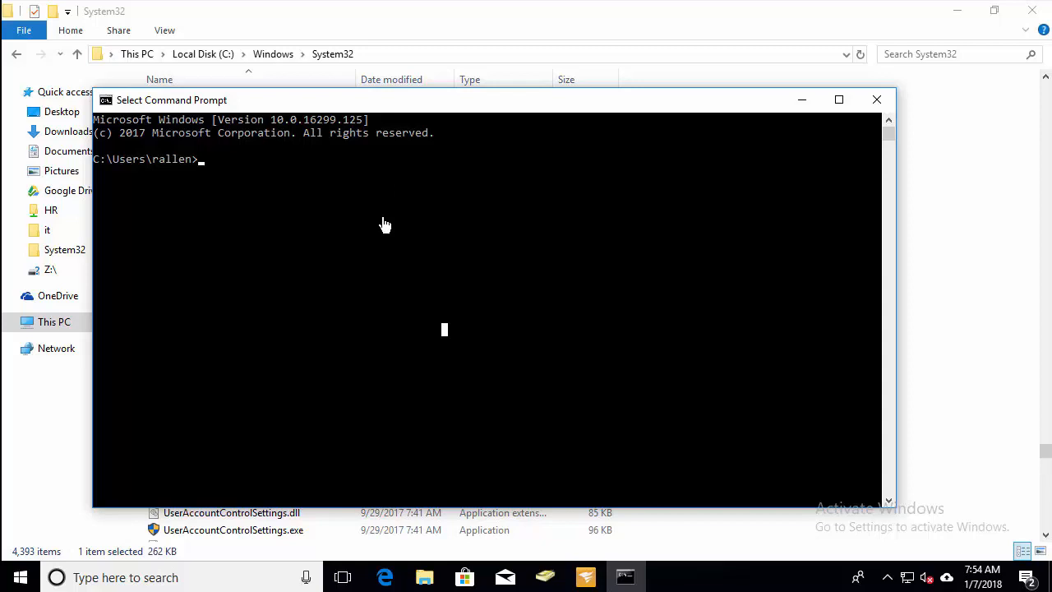
- Run uptime to show PC1 up for 10 days, 0 hours, 28 minutes, 17 seconds
{"action": "type", "text": "uptime"}
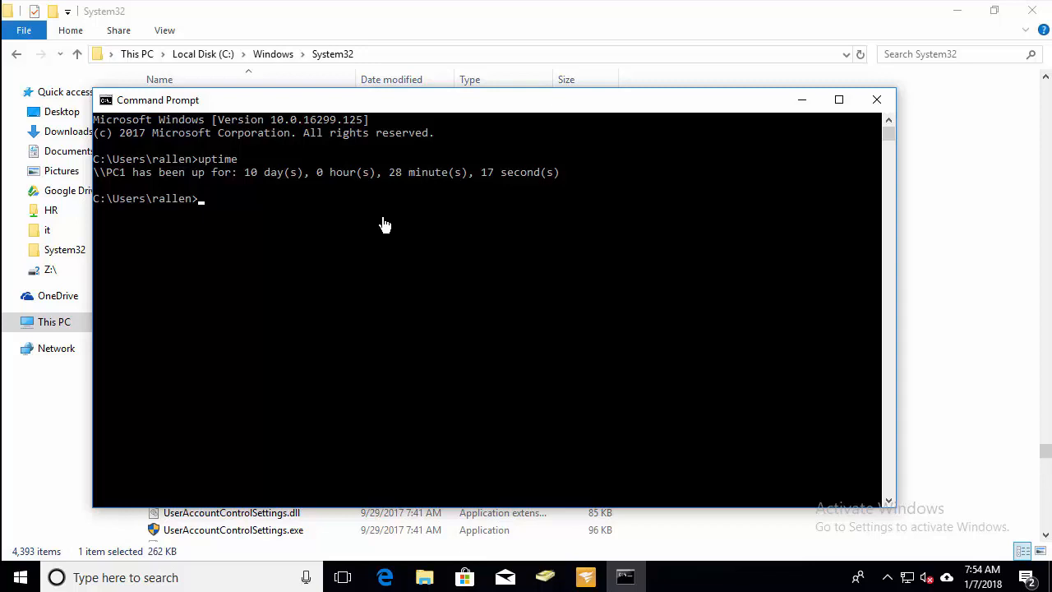
{"action": "mouse_move", "coordinate": [271, 191]}
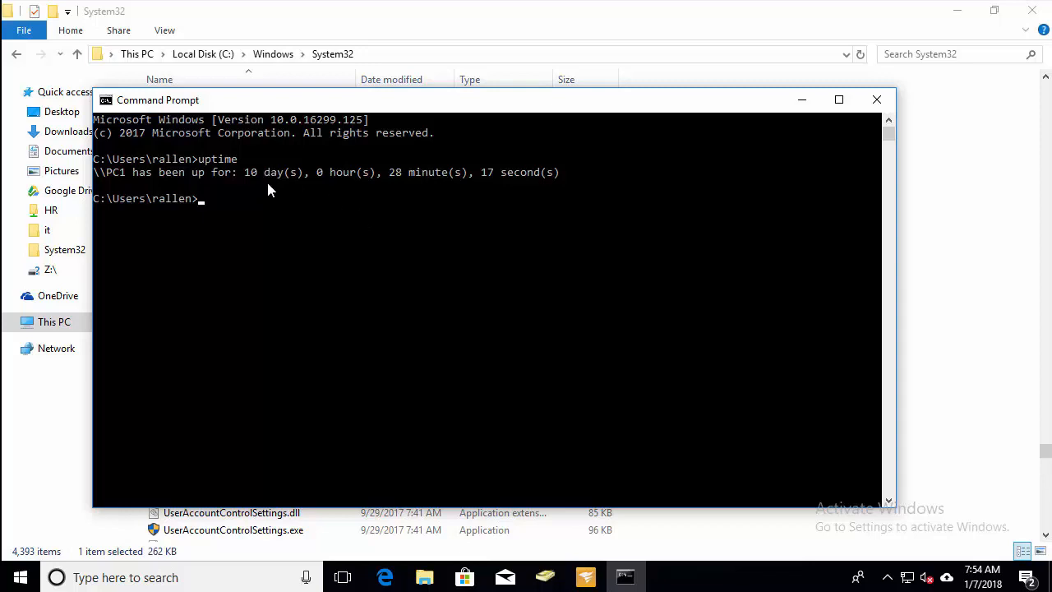
{"action": "mouse_move", "coordinate": [398, 266]}
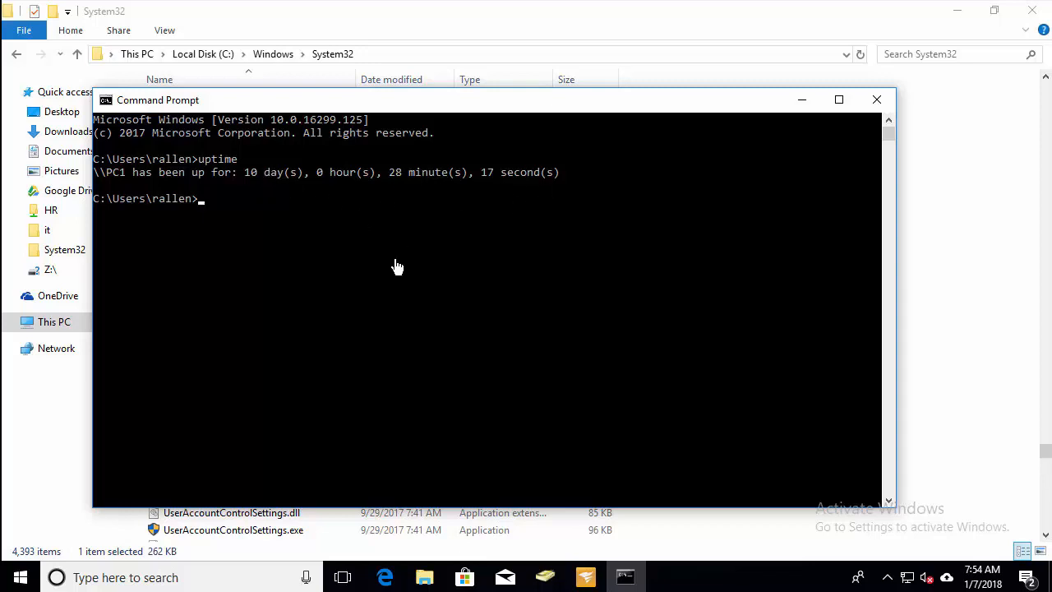
{"action": "mouse_move", "coordinate": [386, 388]}
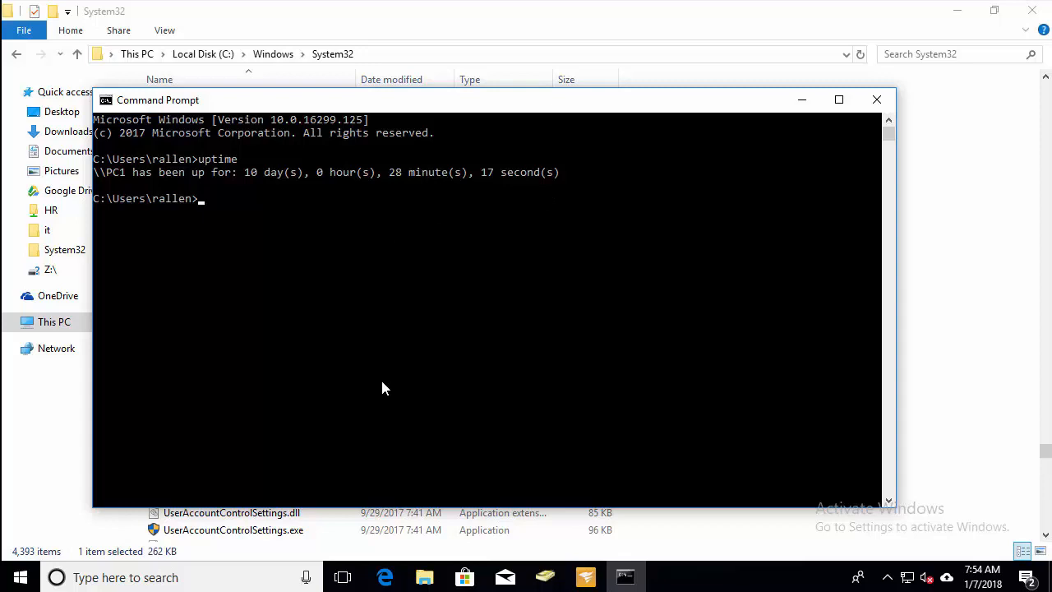
- Run uptime file1, showing 31 days, 23 hours, 47 minutes, 4 seconds uptime
{"action": "type", "text": "up"}
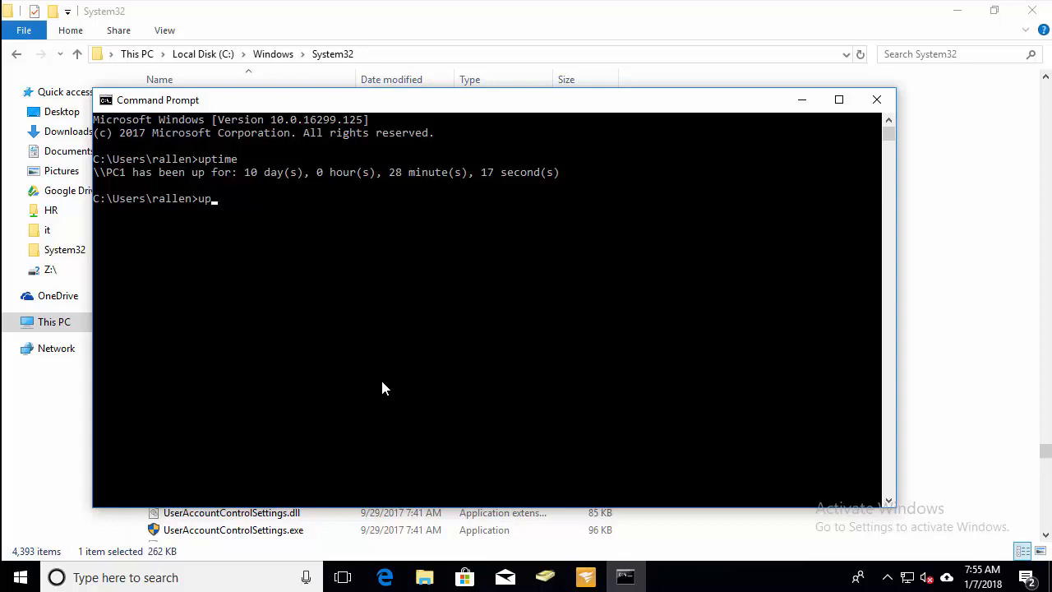
{"action": "type", "text": "time file1"}
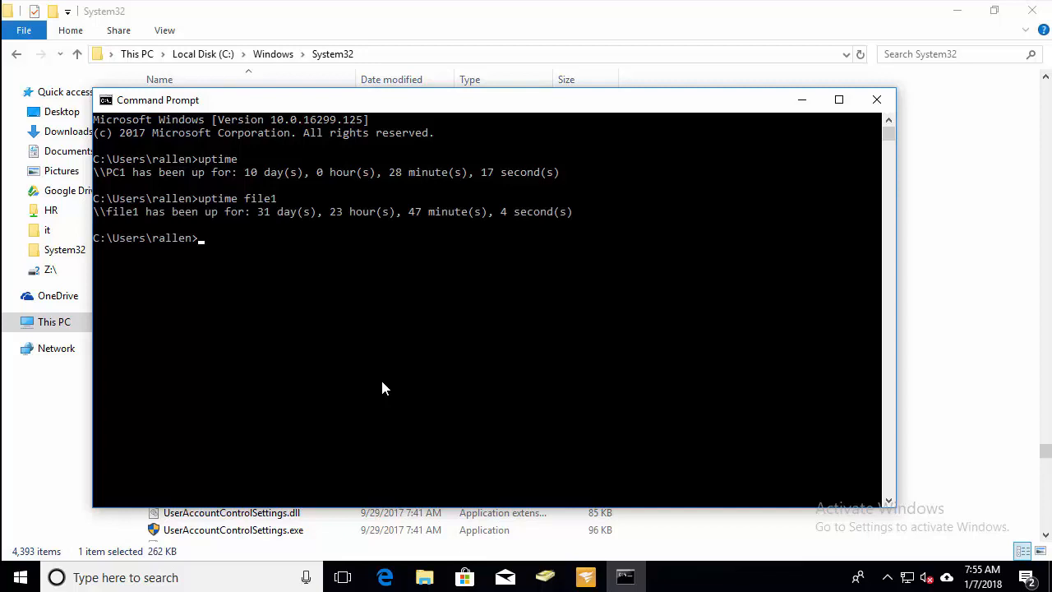
{"action": "type", "text": "up"}
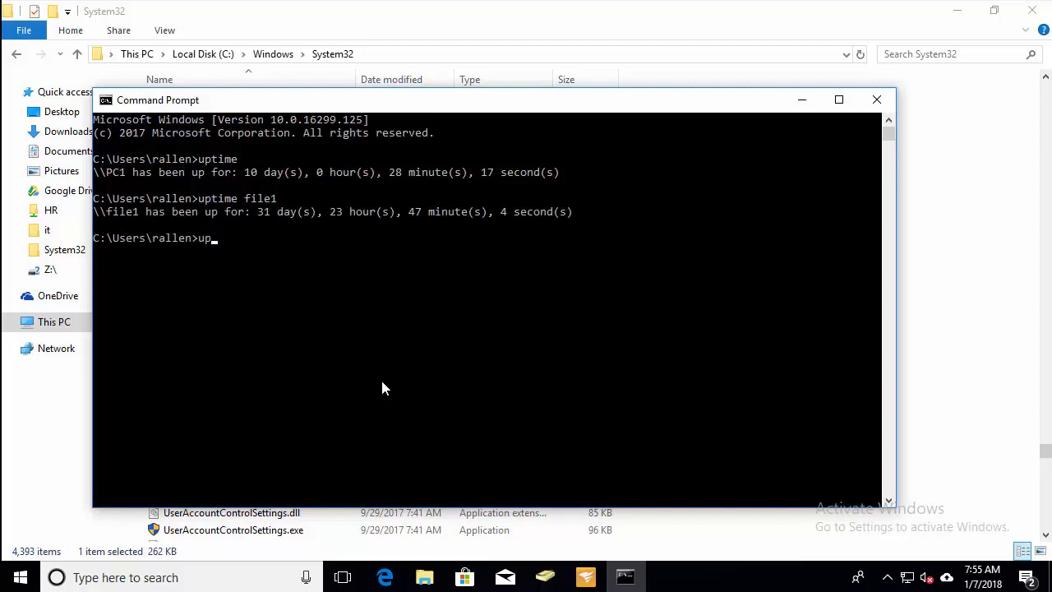
- Display uptime /? help listing server, /s, /a, /d, /p and /heartbeat
{"action": "type", "text": "time /?"}
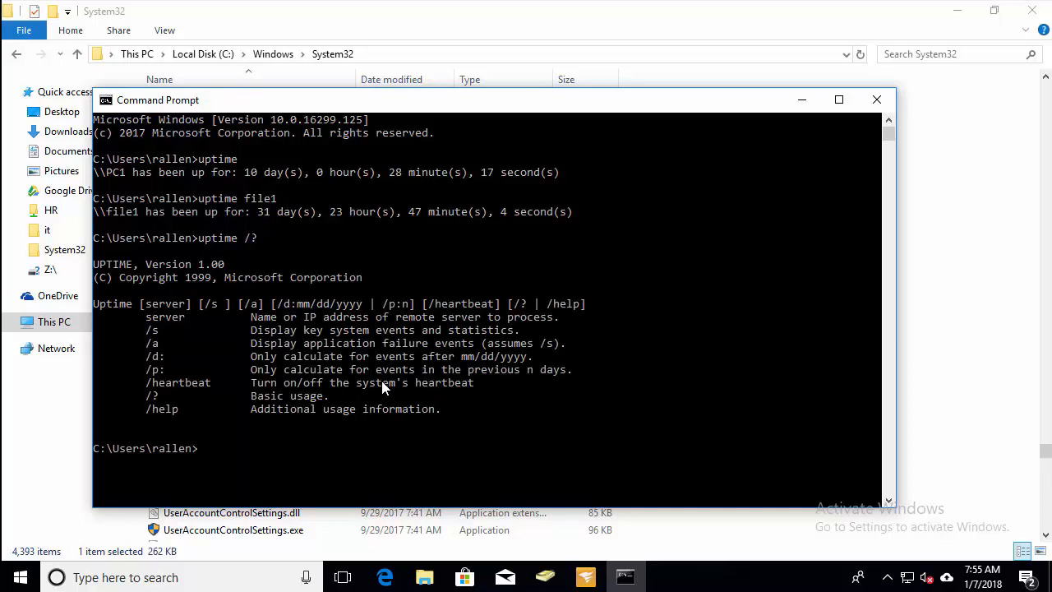
{"action": "mouse_move", "coordinate": [505, 575]}
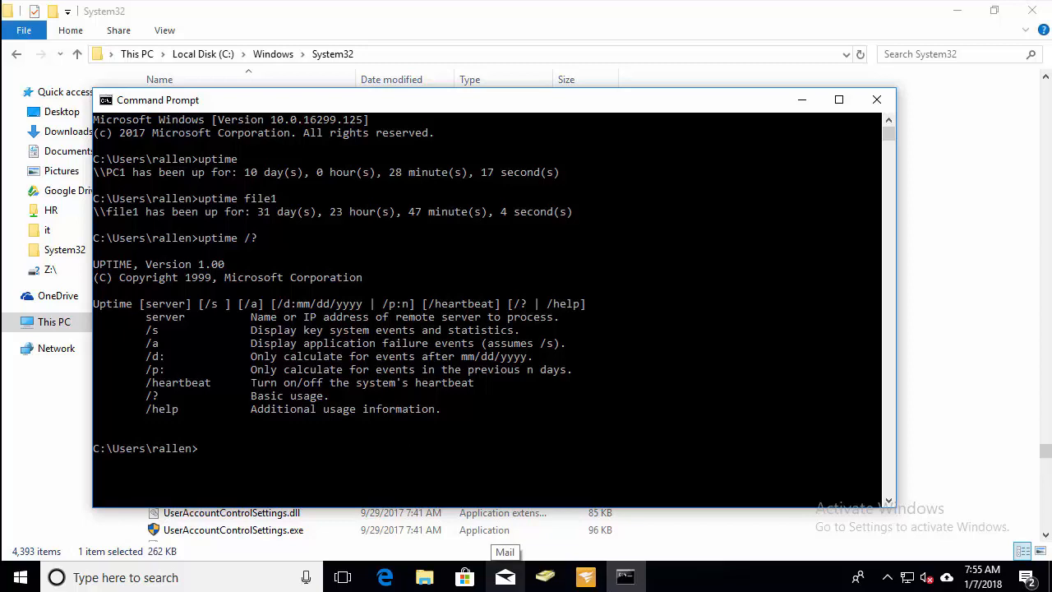
{"action": "mouse_move", "coordinate": [937, 477]}
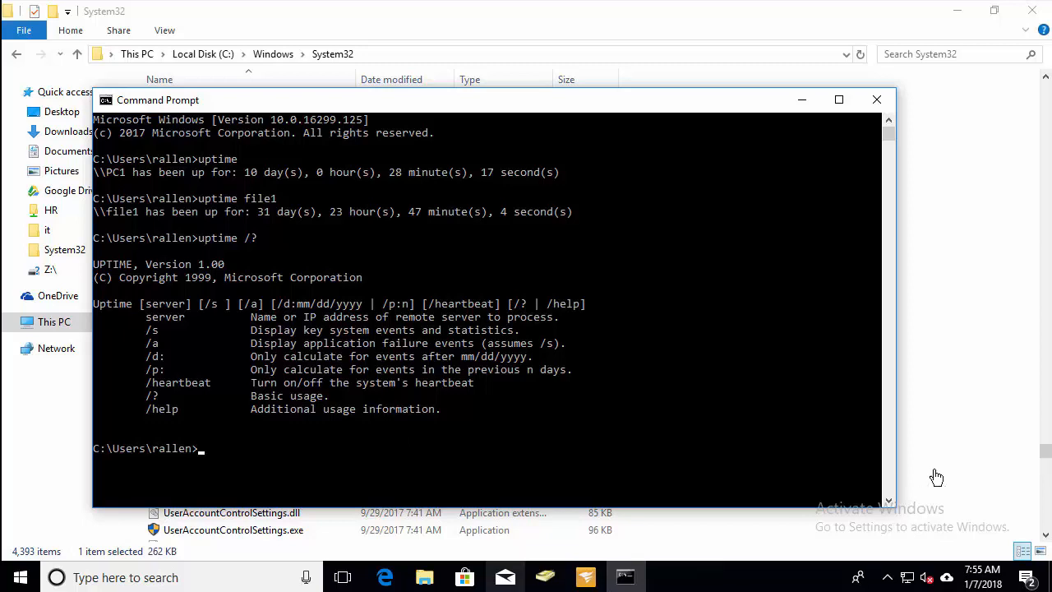
{"action": "left_click", "coordinate": [876, 99]}
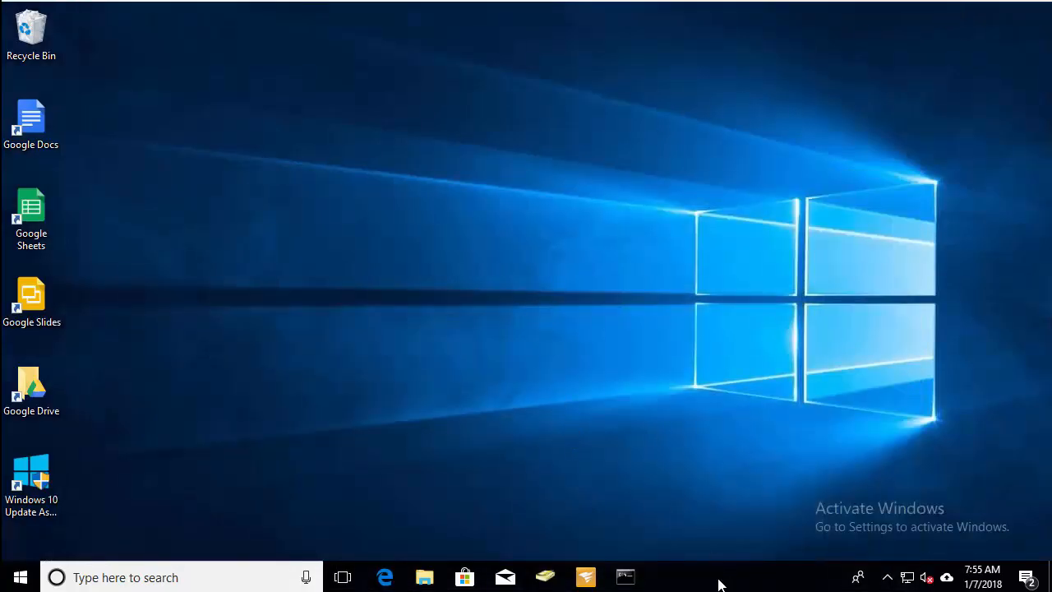
- Launch Task Manager from the taskbar context menu
{"action": "right_click", "coordinate": [719, 577]}
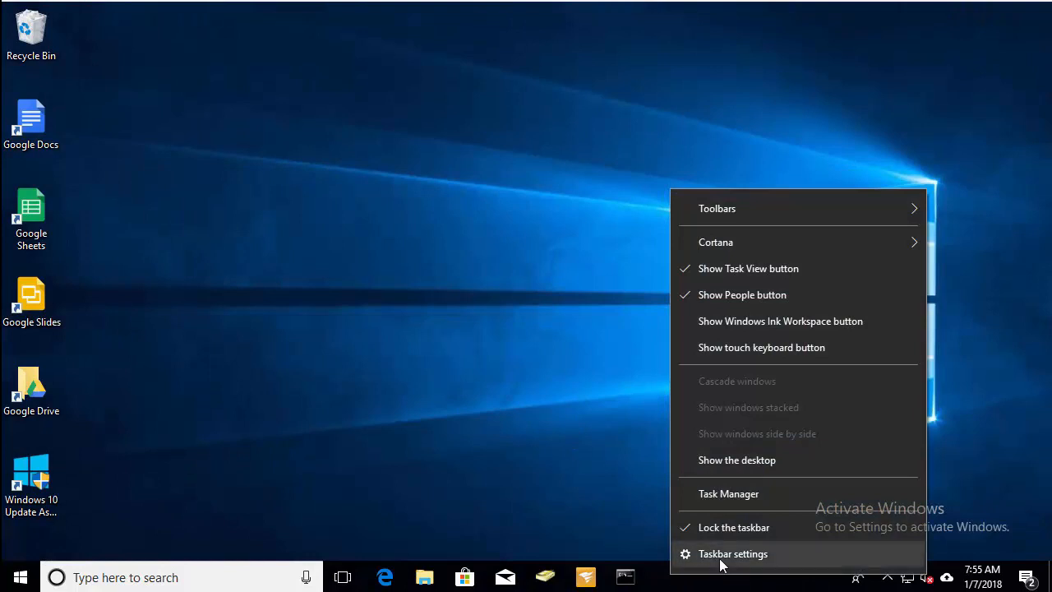
{"action": "left_click", "coordinate": [728, 493]}
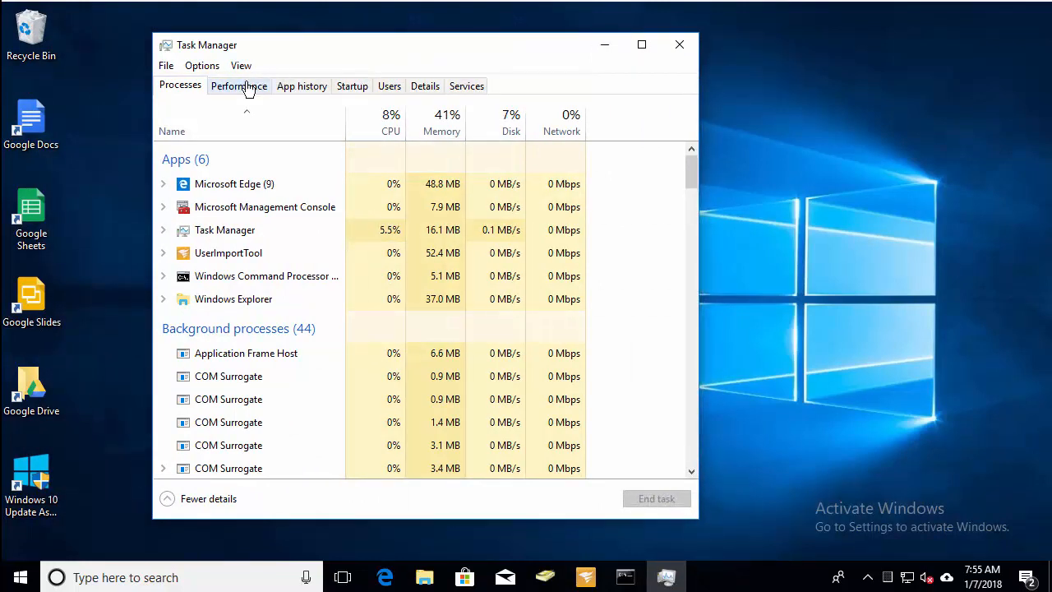
- Check the CPU performance page, showing an up time of 10:00:29
{"action": "left_click", "coordinate": [240, 85]}
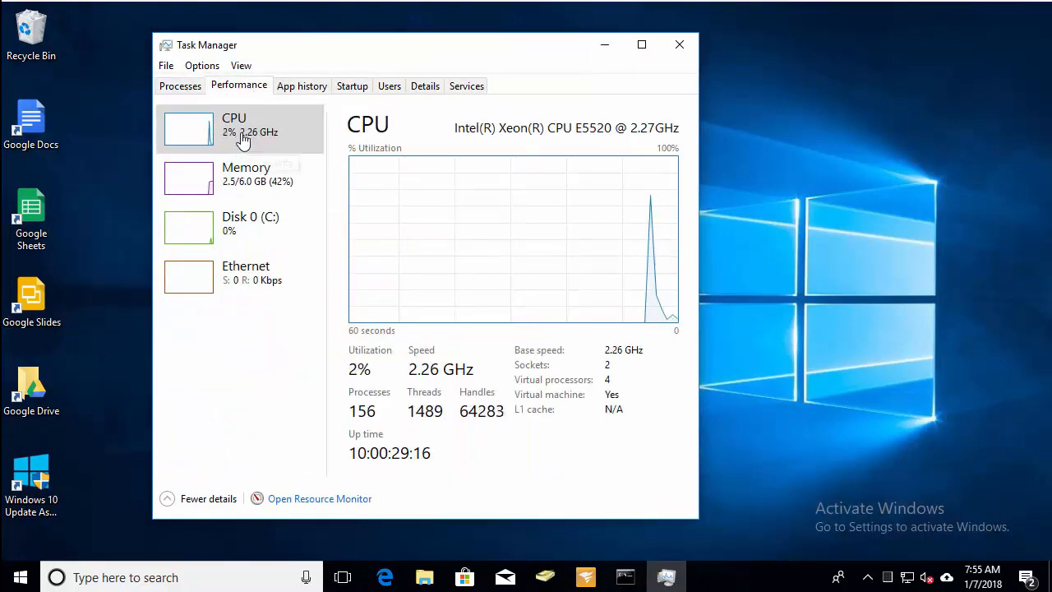
{"action": "mouse_move", "coordinate": [365, 460]}
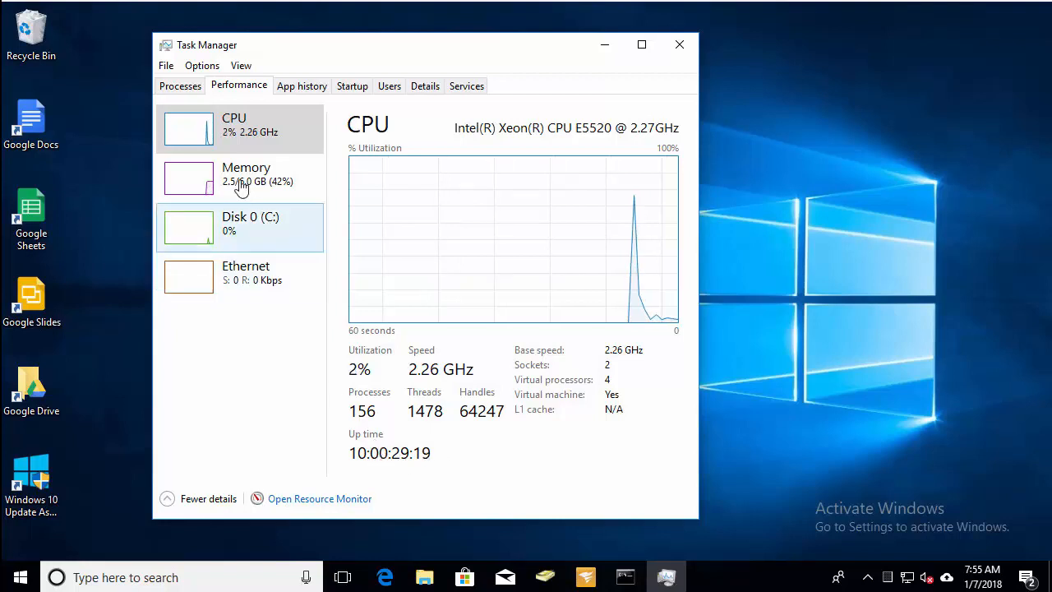
{"action": "left_click", "coordinate": [240, 224]}
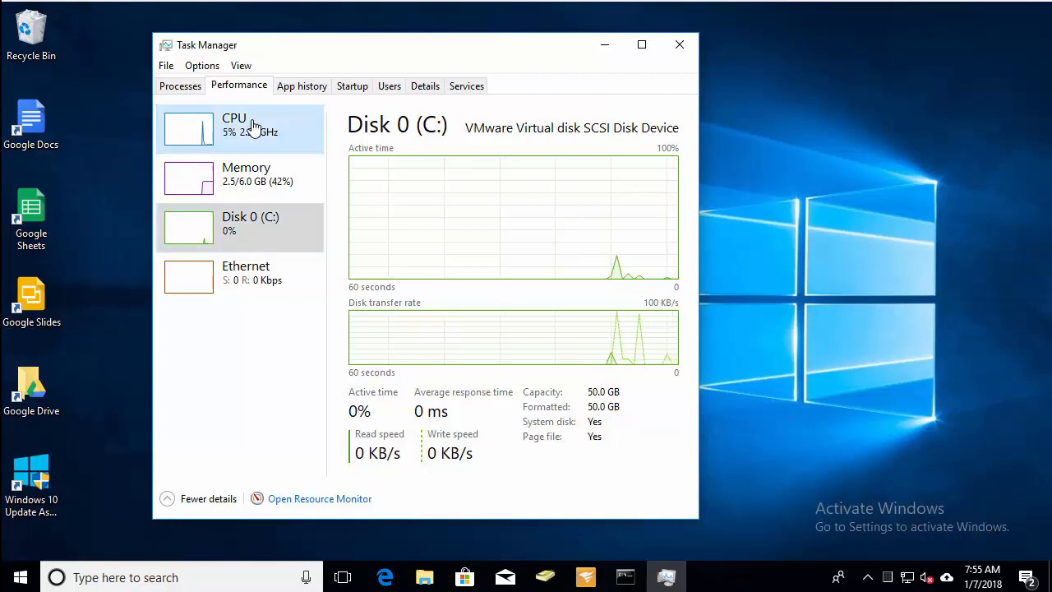
{"action": "left_click", "coordinate": [240, 130]}
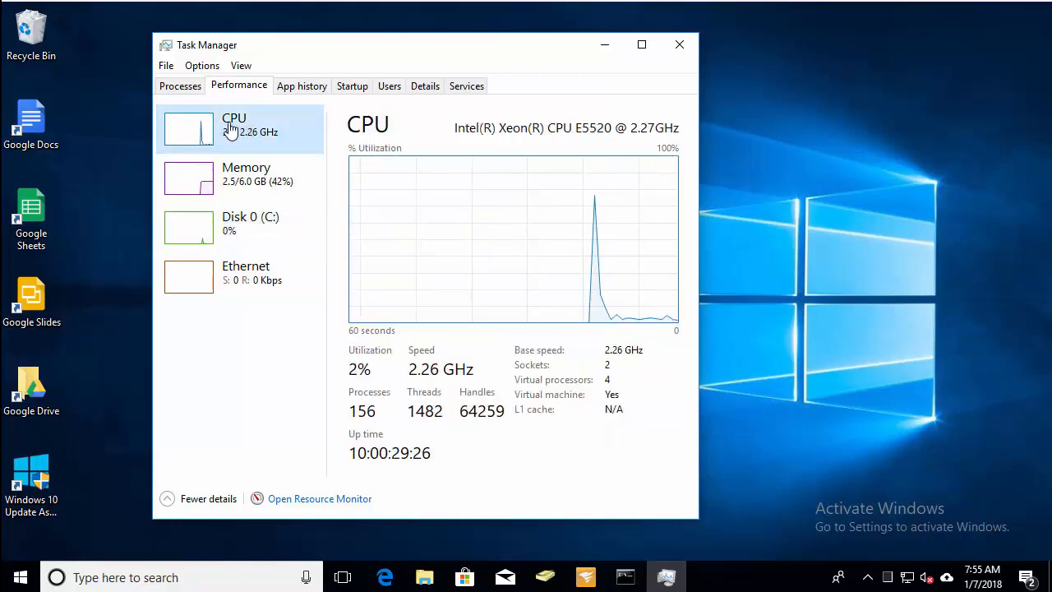
{"action": "mouse_move", "coordinate": [372, 462]}
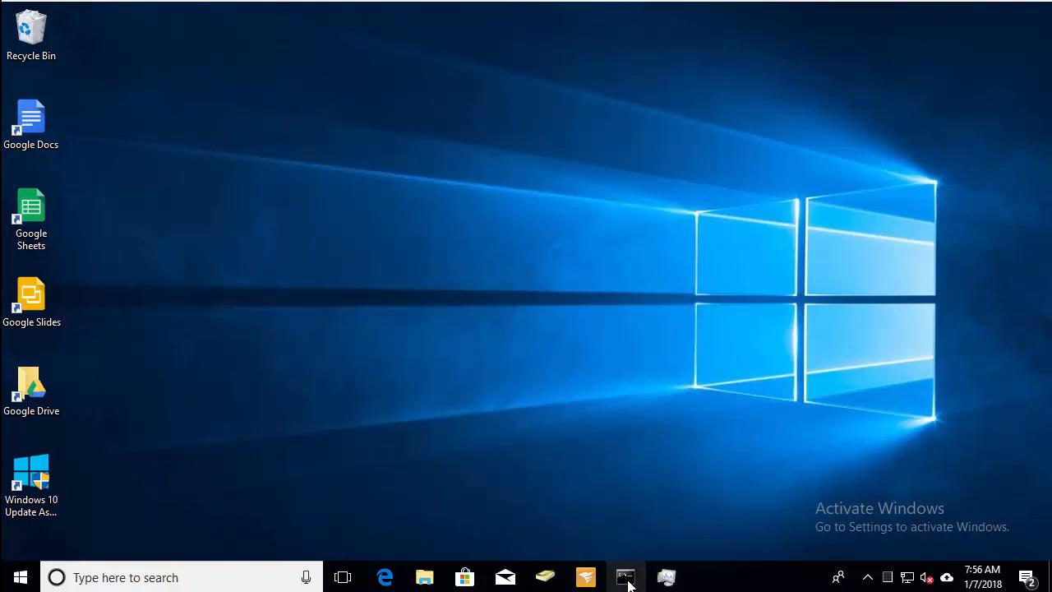
- Run systeminfo on PC1 and scroll to System Boot Time 12/28/2017, 7:26:31 AM
{"action": "left_click", "coordinate": [626, 577]}
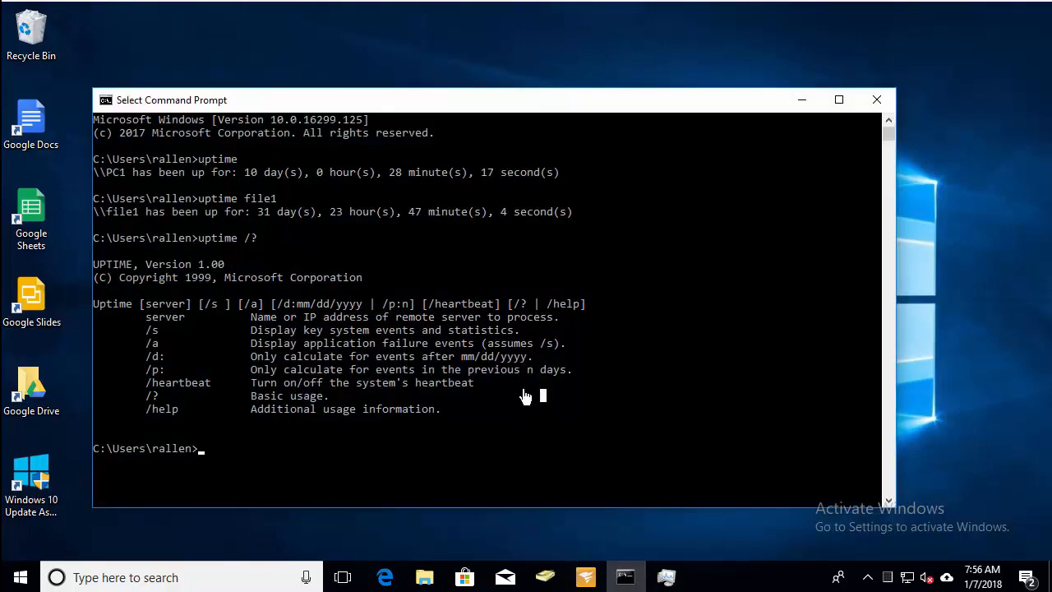
{"action": "type", "text": "systeminfo"}
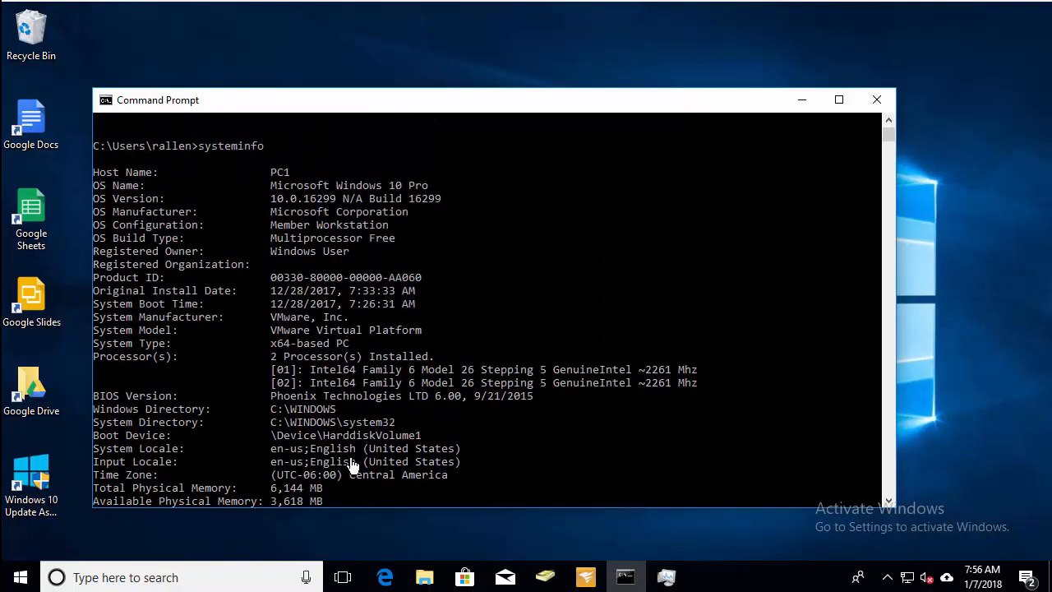
{"action": "mouse_move", "coordinate": [399, 325]}
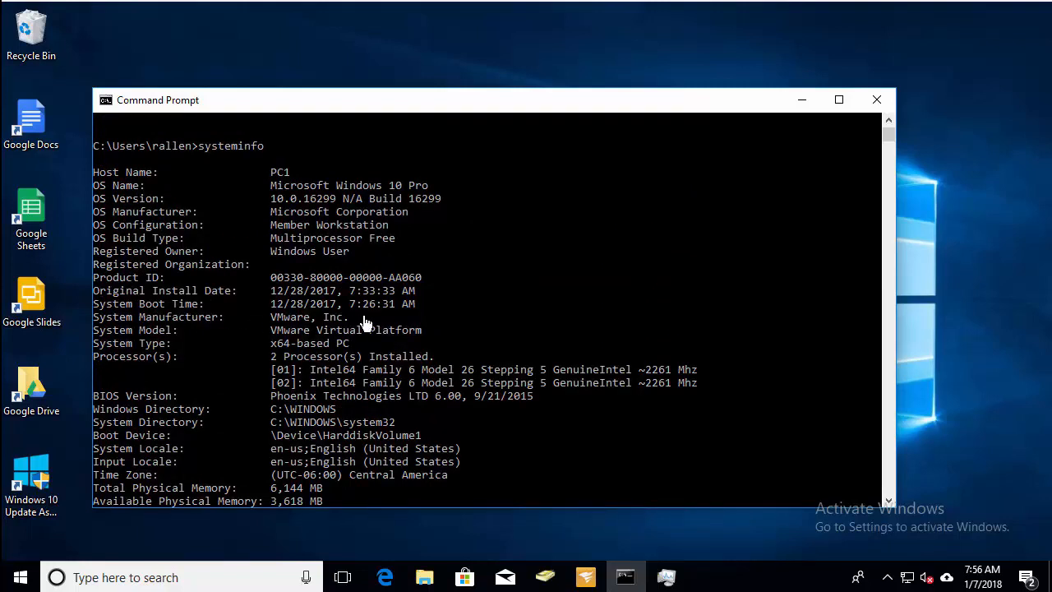
{"action": "mouse_move", "coordinate": [320, 317]}
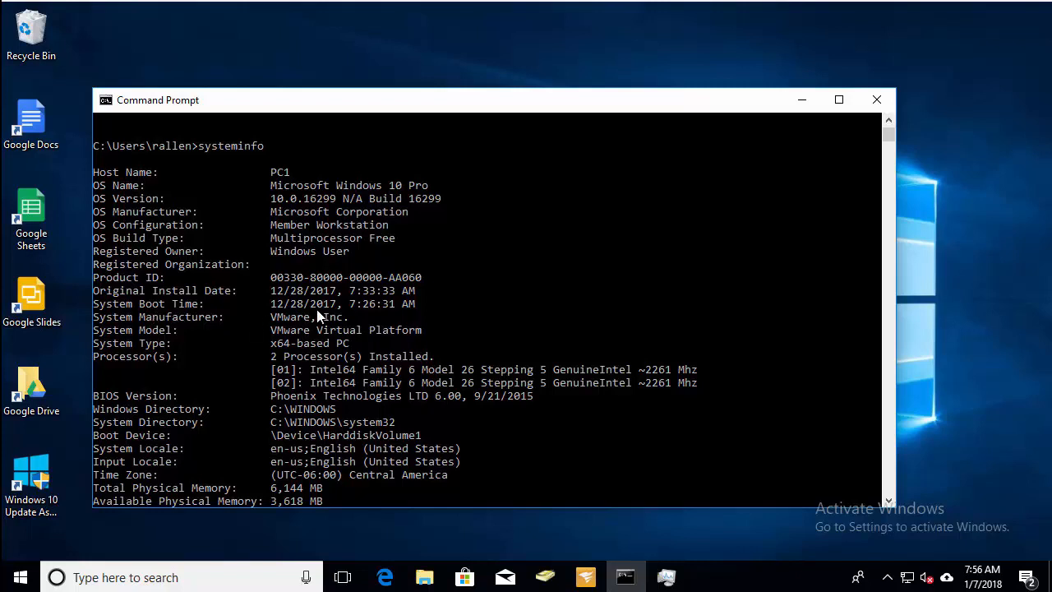
{"action": "scroll", "scroll_direction": "down", "scroll_amount": 3}
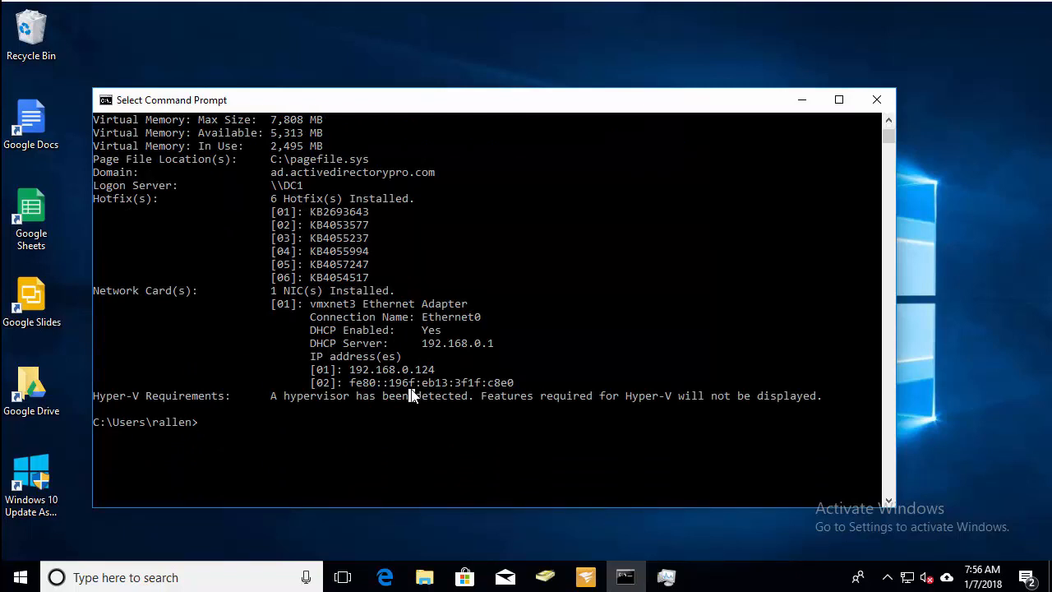
- Run systeminfo | find "Boot Time" to show only 12/28/2017, 7:26:31 AM
{"action": "type", "text": "systeminfo"}
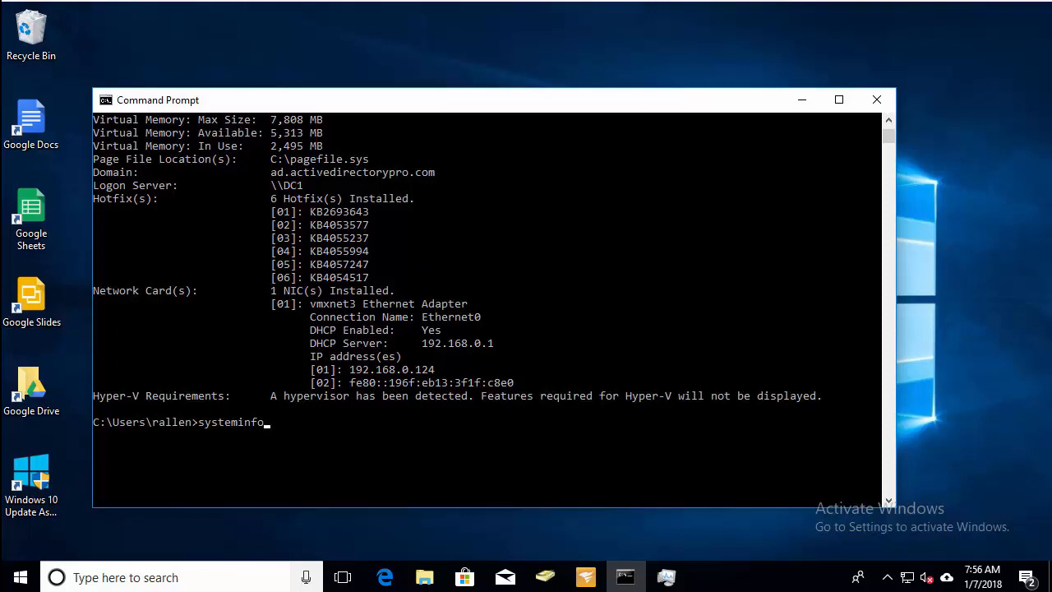
{"action": "mouse_move", "coordinate": [434, 436]}
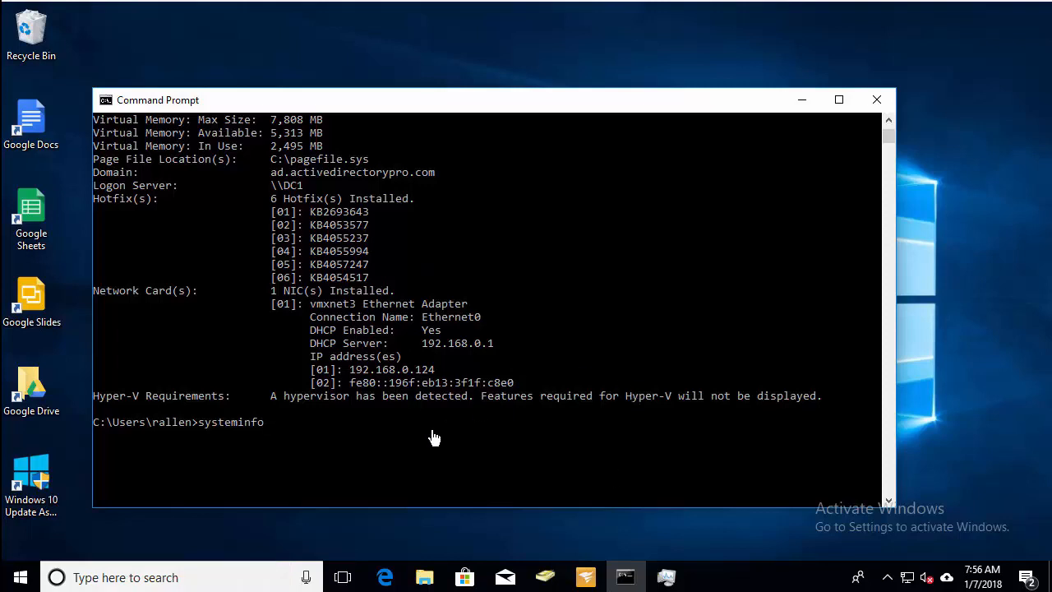
{"action": "type", "text": "| f"}
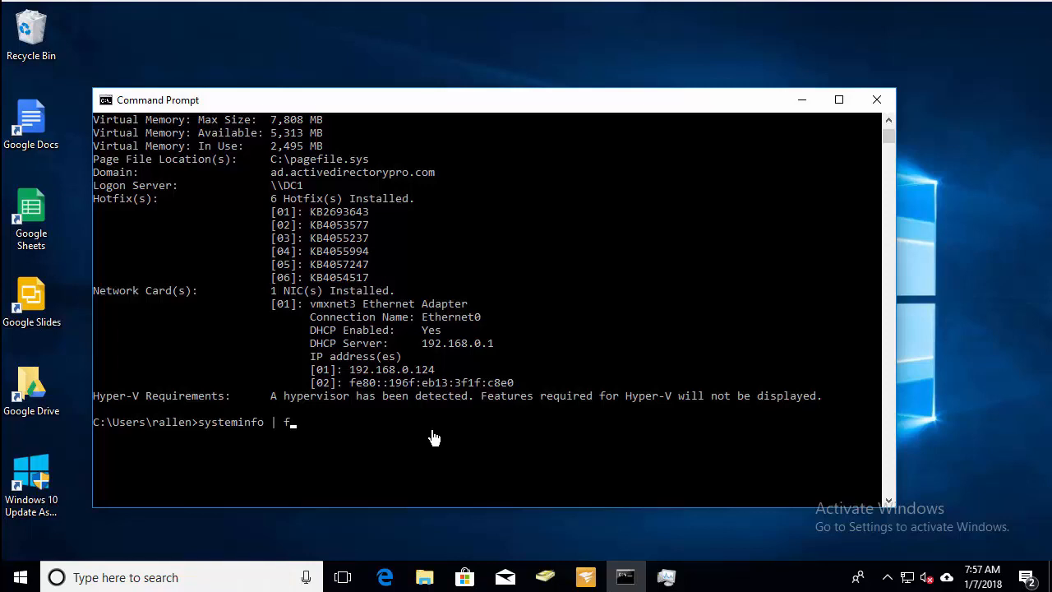
{"action": "type", "text": "ind"}
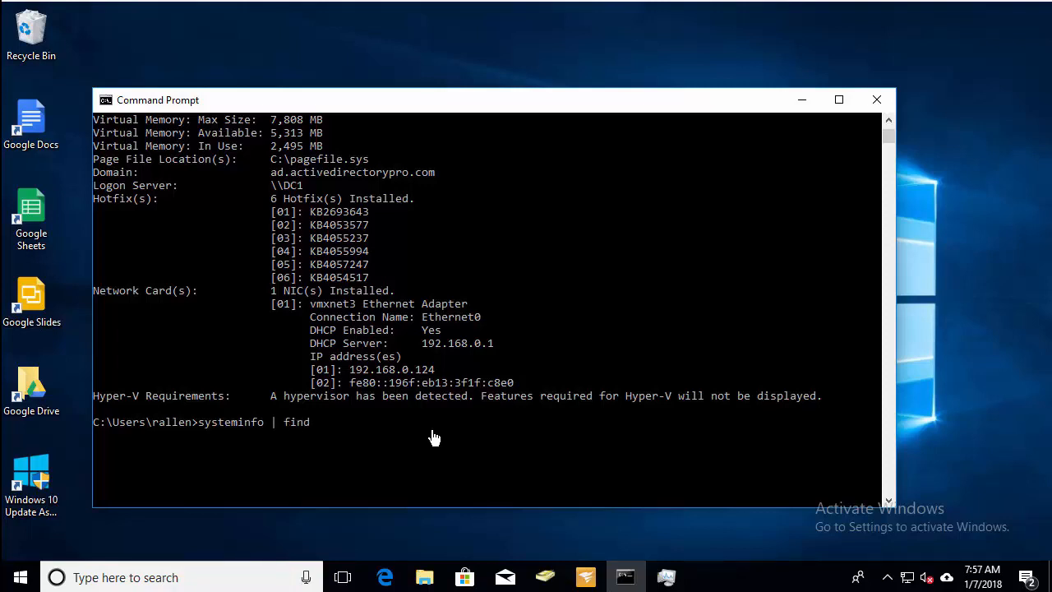
{"action": "type", "text": "\"Boot Time"}
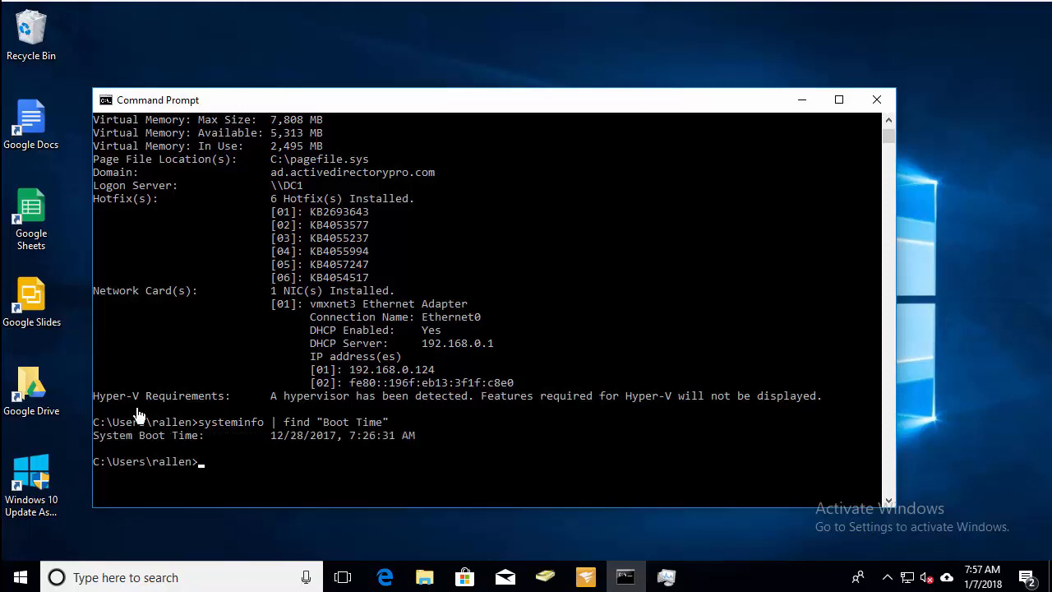
{"action": "mouse_move", "coordinate": [179, 449]}
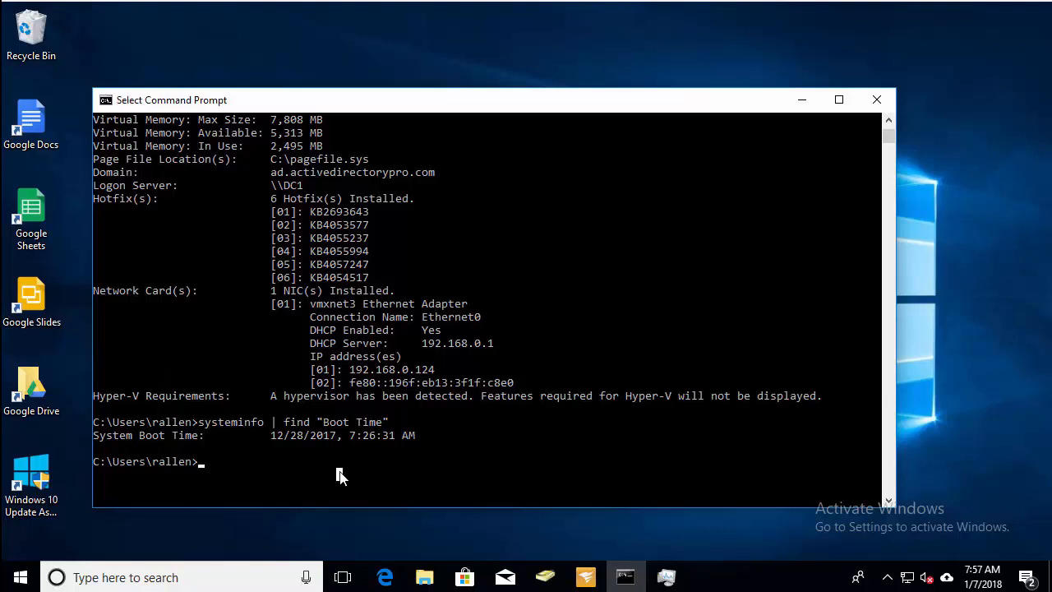
- Run systeminfo /s file1, showing boot time 12/6/2017, 8:08:07 AM
{"action": "type", "text": "systeminfo"}
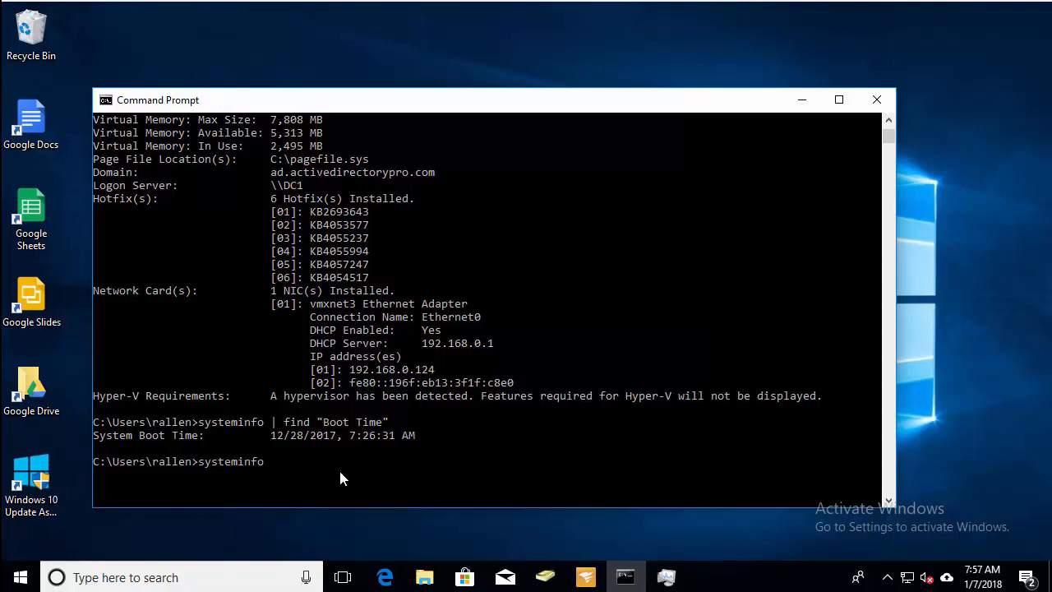
{"action": "type", "text": "/s"}
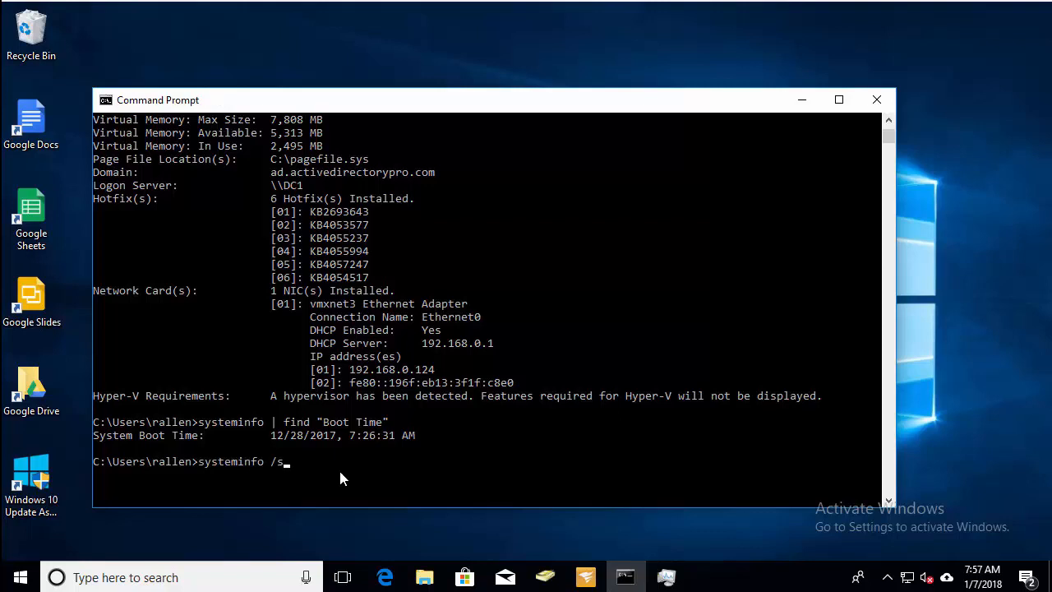
{"action": "type", "text": "\" \""}
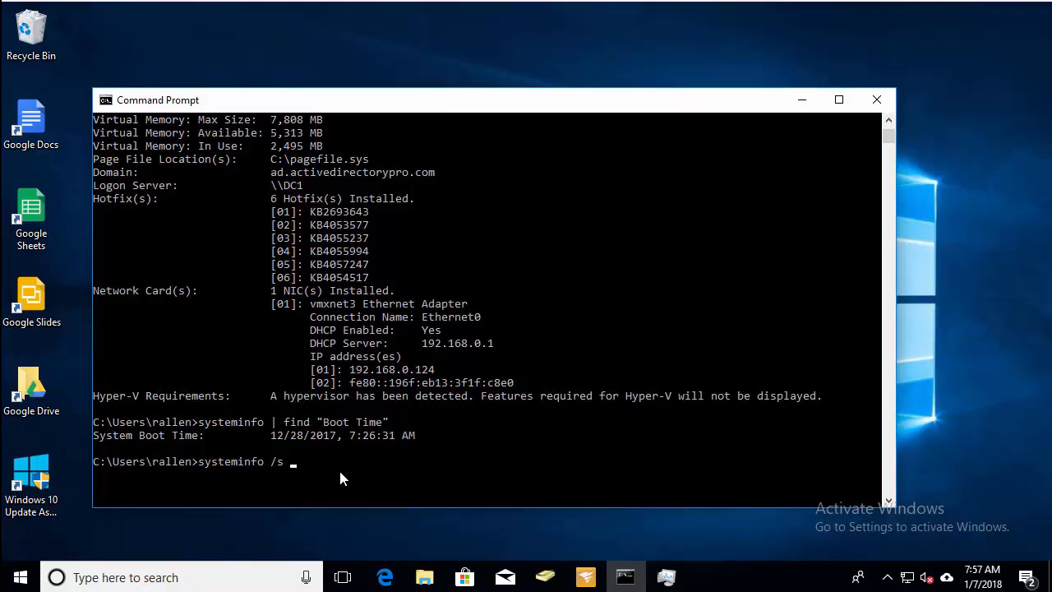
{"action": "type", "text": "file1"}
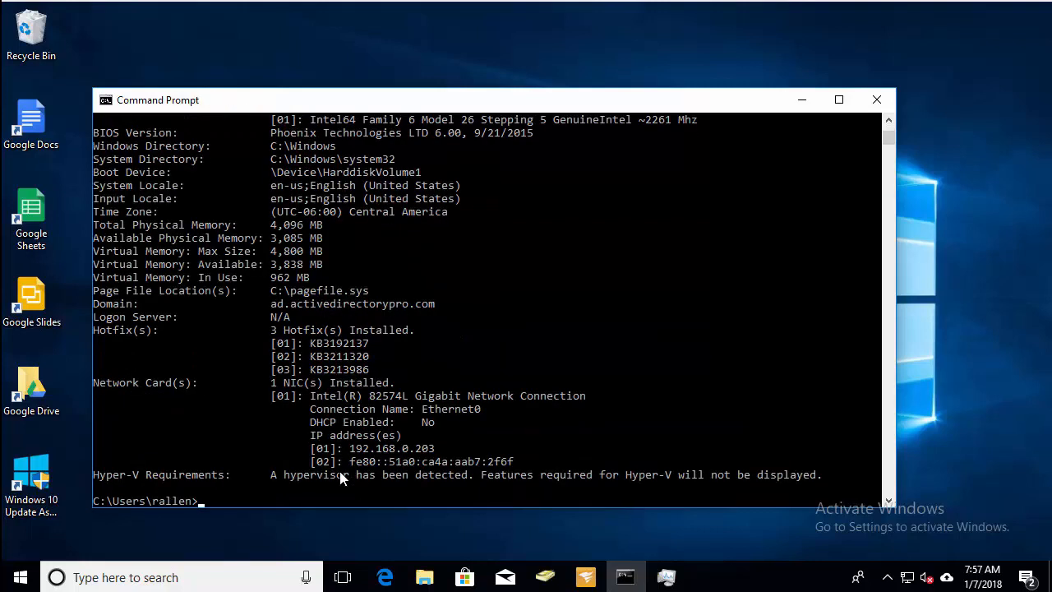
{"action": "mouse_move", "coordinate": [288, 527]}
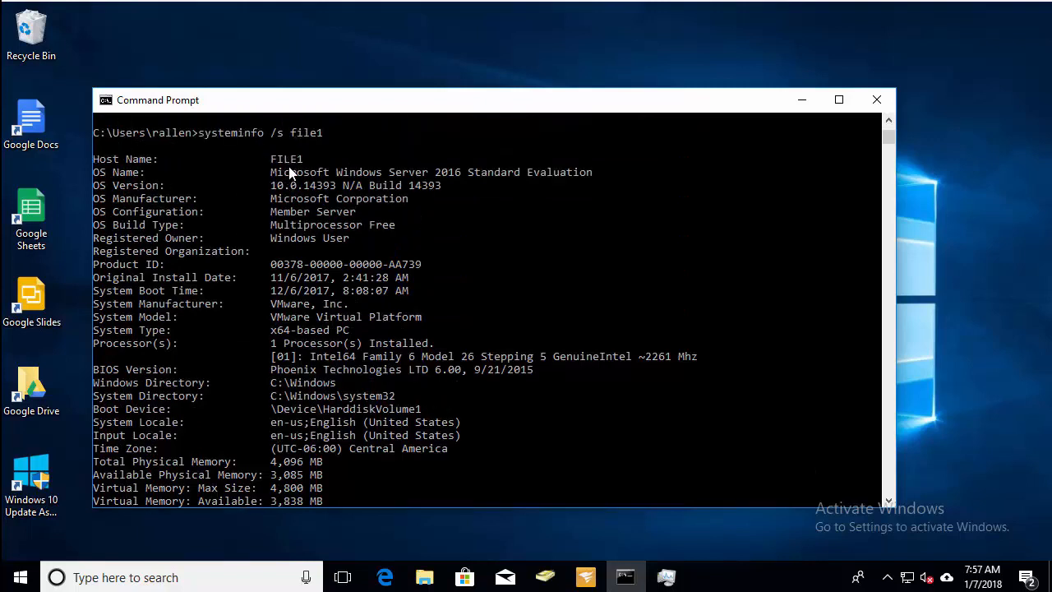
{"action": "mouse_move", "coordinate": [136, 304]}
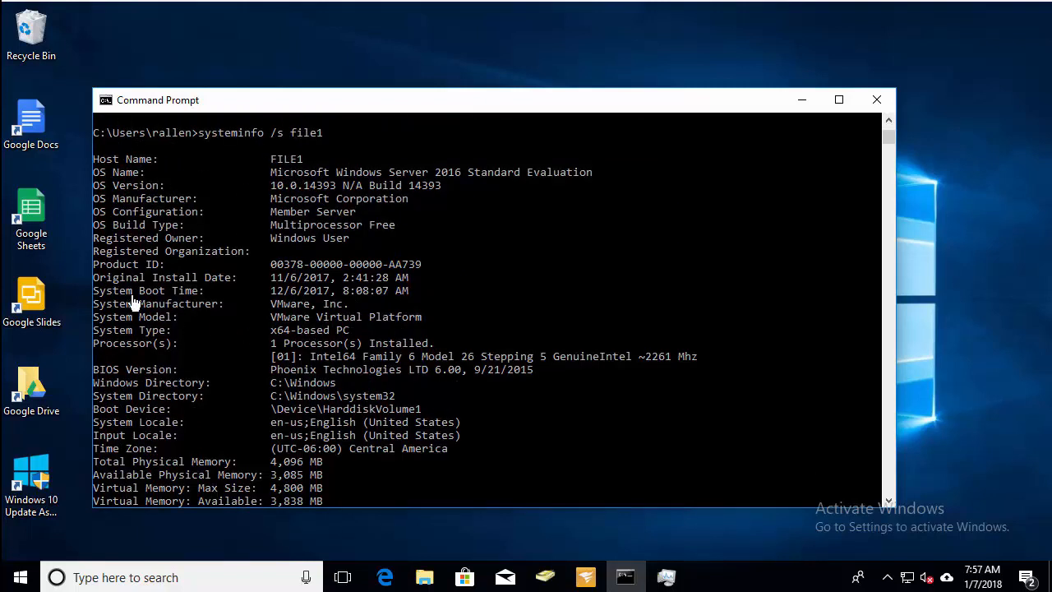
{"action": "mouse_move", "coordinate": [692, 384]}
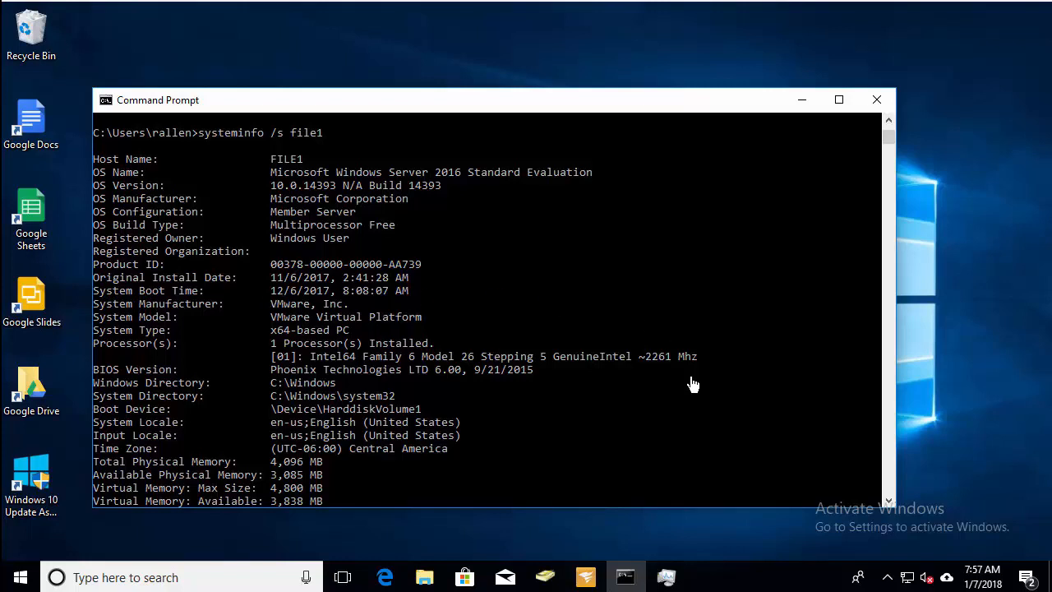